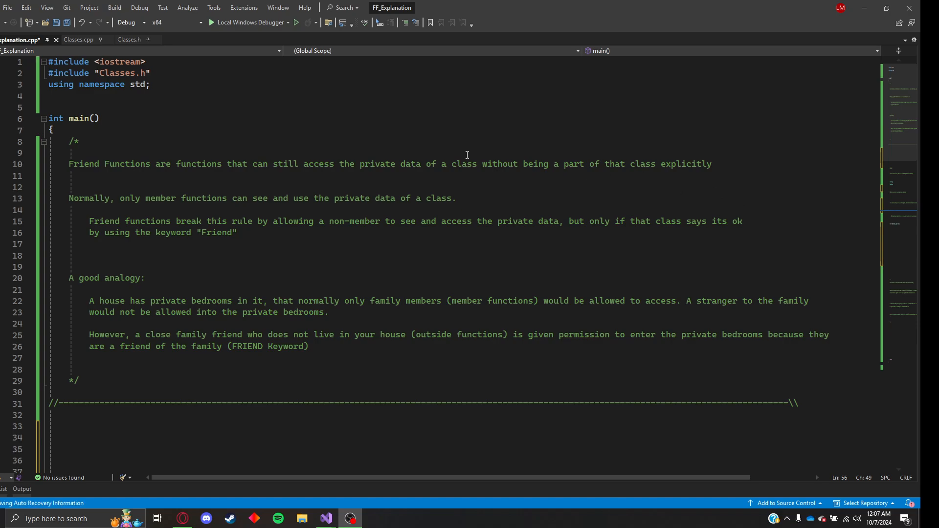
mouse_move(593, 178)
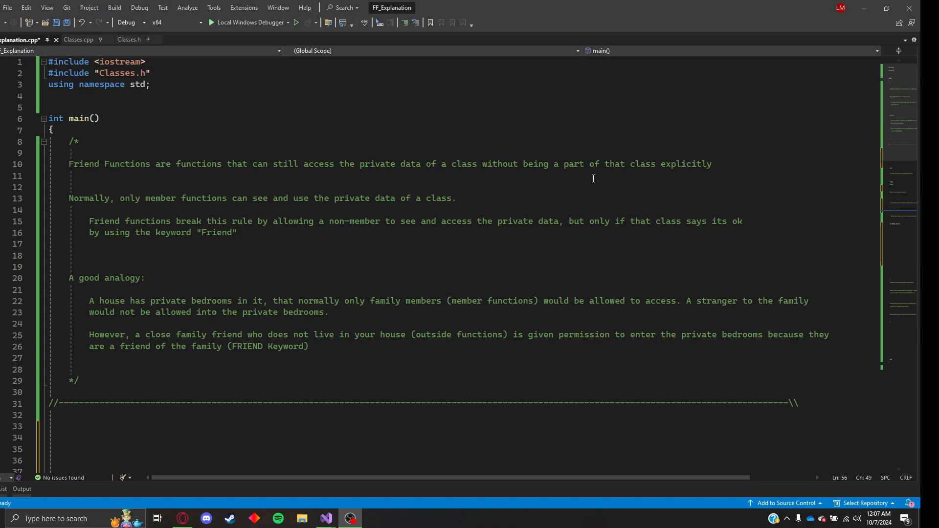
mouse_move(342, 155)
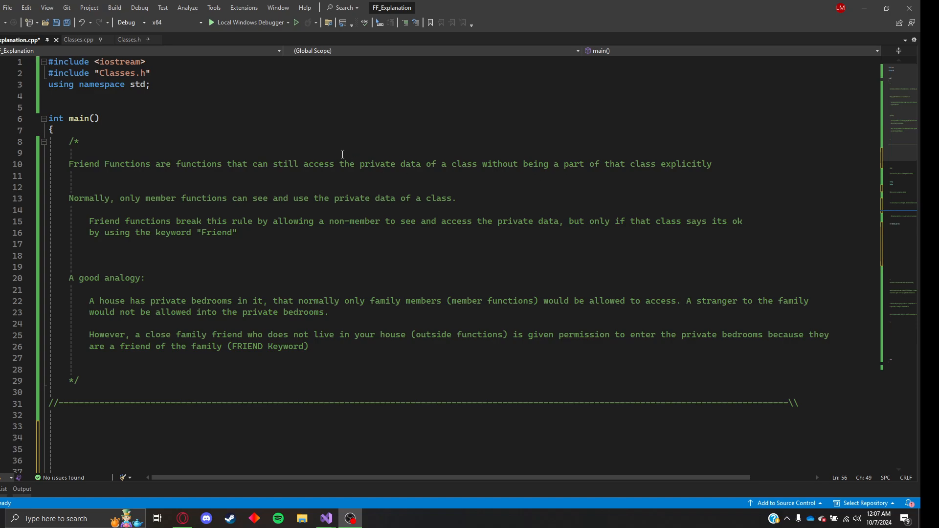
mouse_move(266, 149)
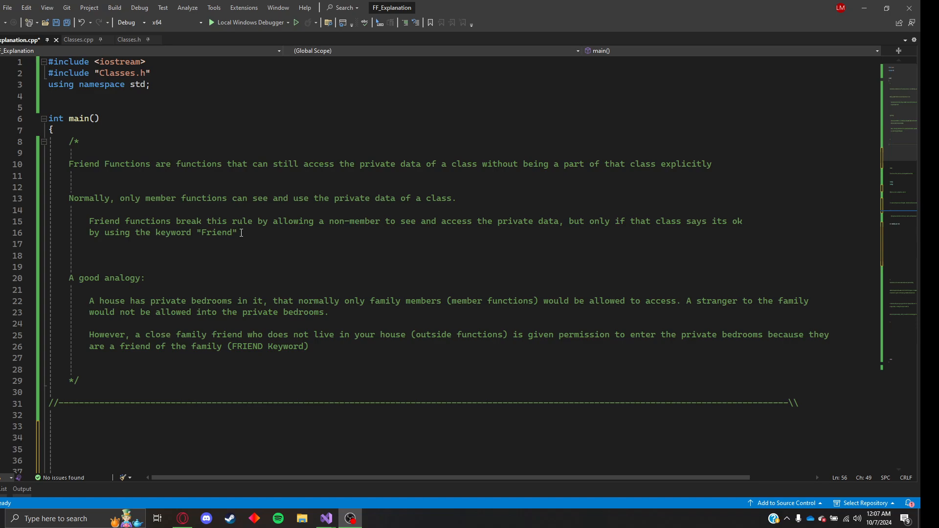
- Highlight the explanation's friend keyword and that objA holds 5 and objB holds 10
double_click(215, 233)
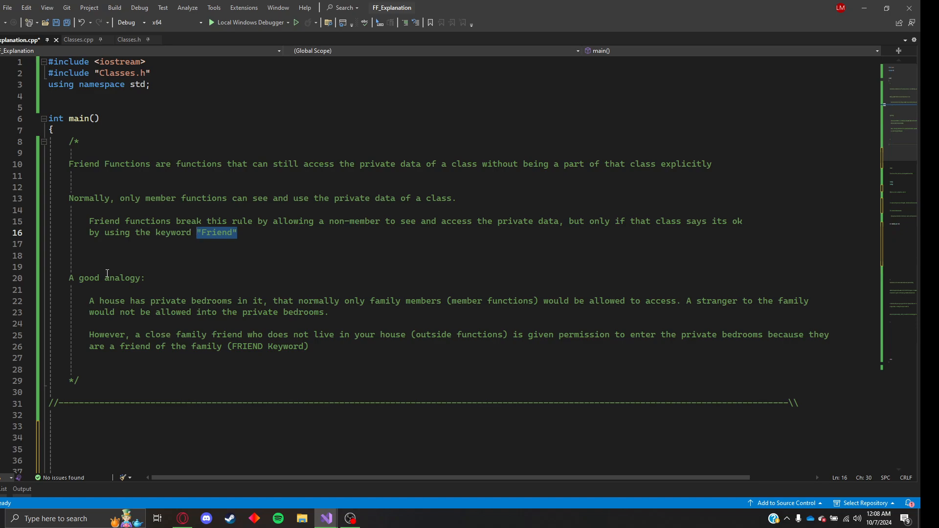
scroll(down, 3)
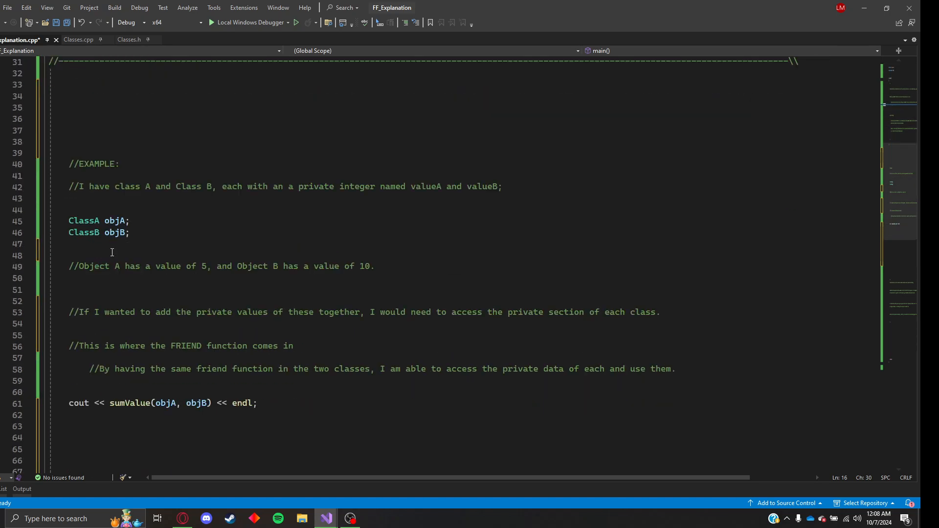
mouse_move(217, 206)
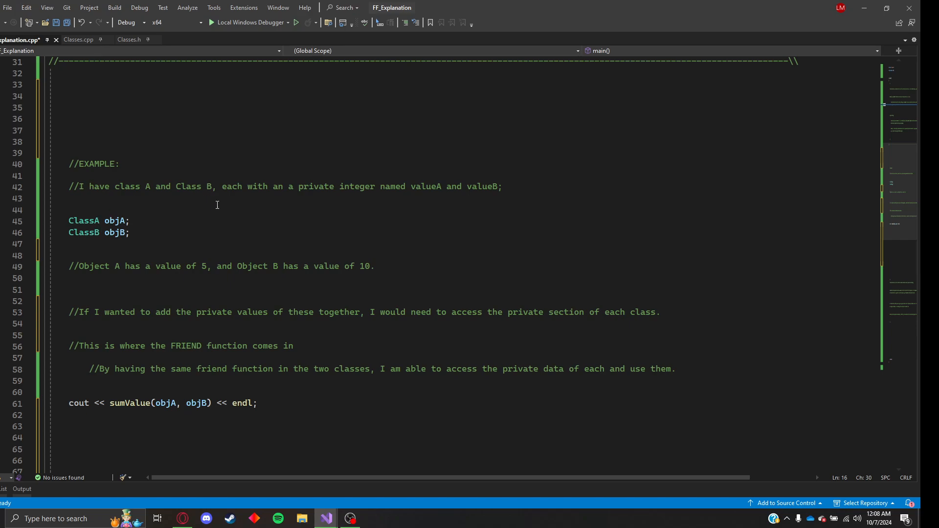
mouse_move(253, 208)
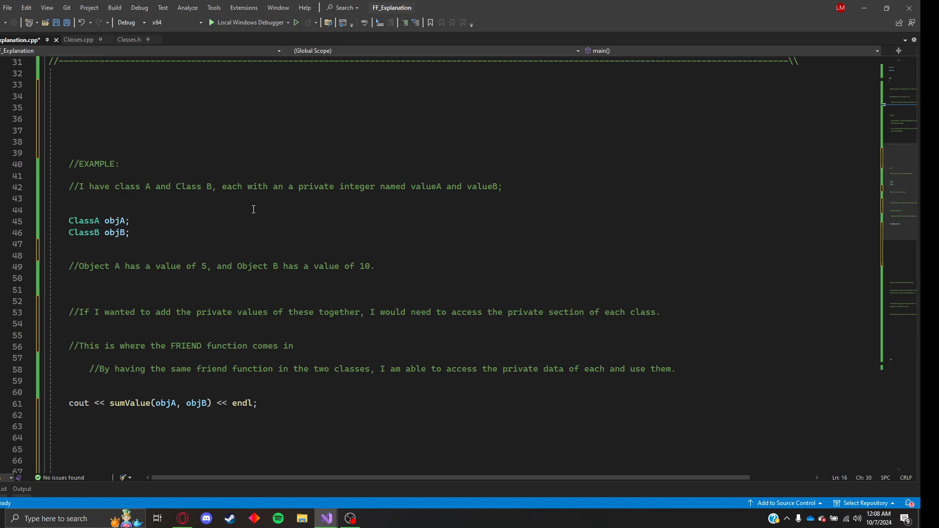
mouse_move(242, 207)
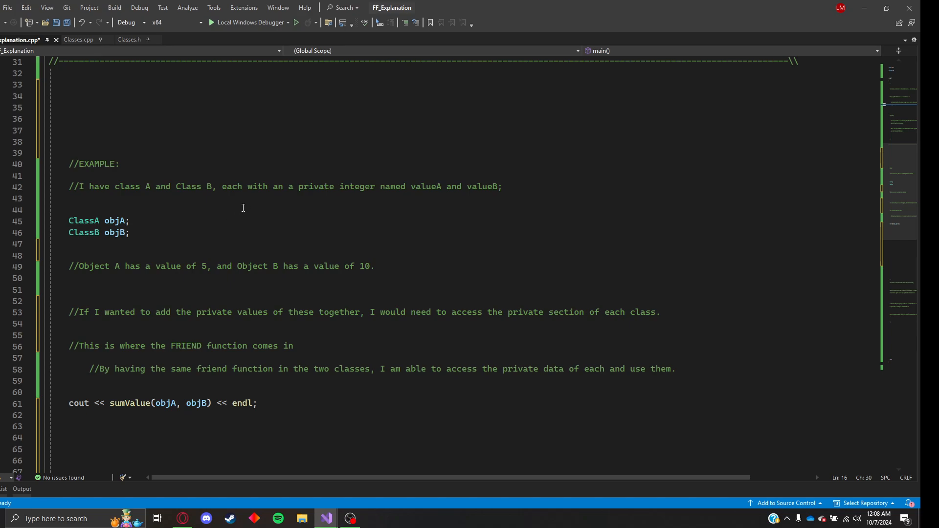
drag(69, 221, 129, 232)
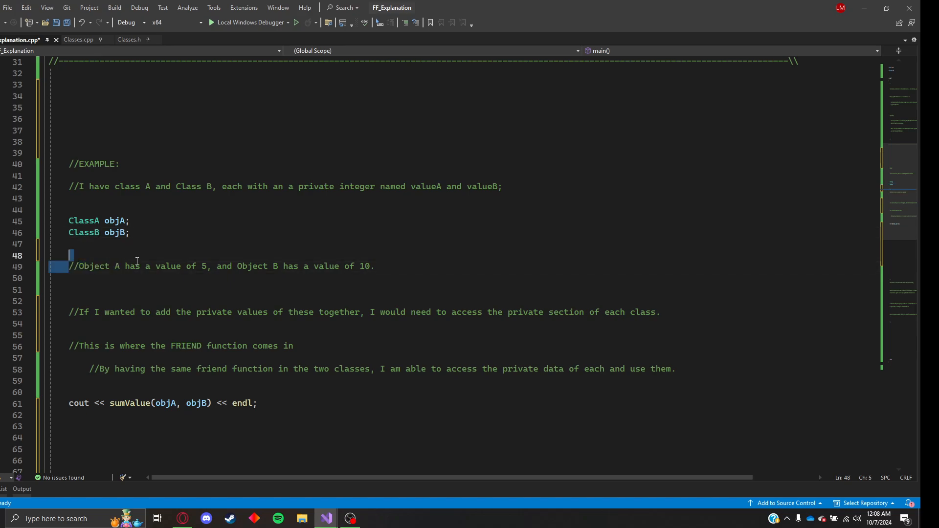
drag(68, 266, 211, 266)
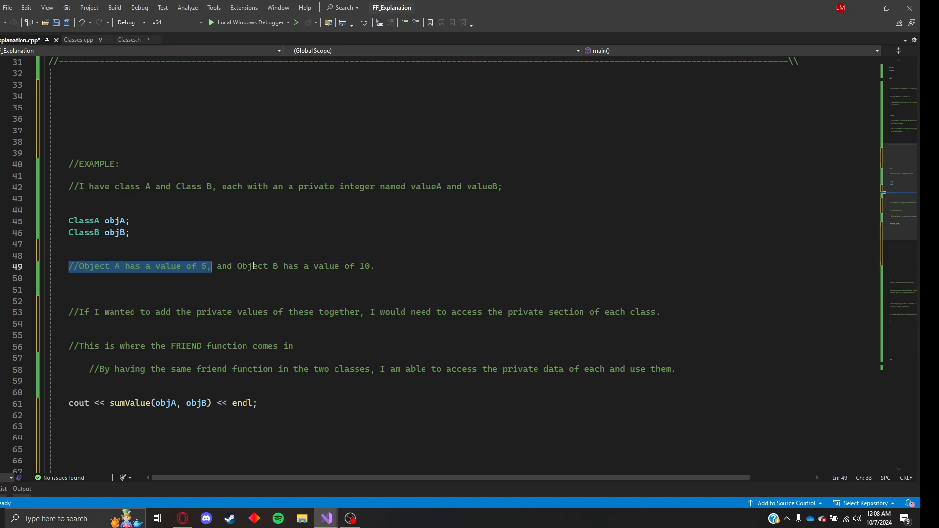
drag(237, 266, 375, 266)
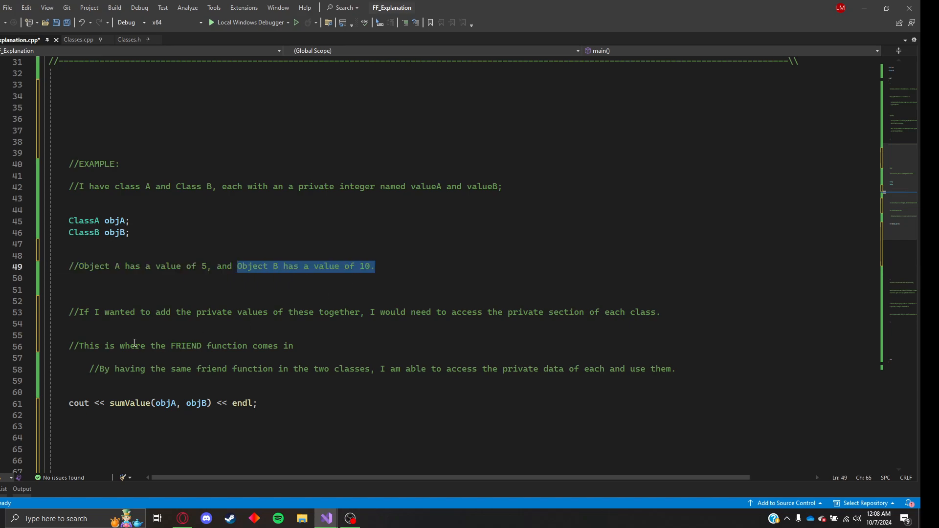
click(73, 312)
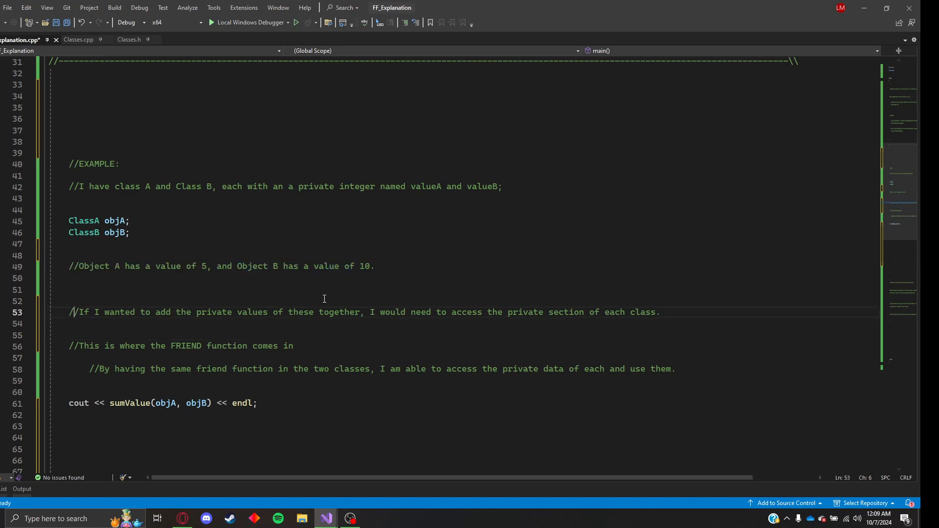
mouse_move(381, 266)
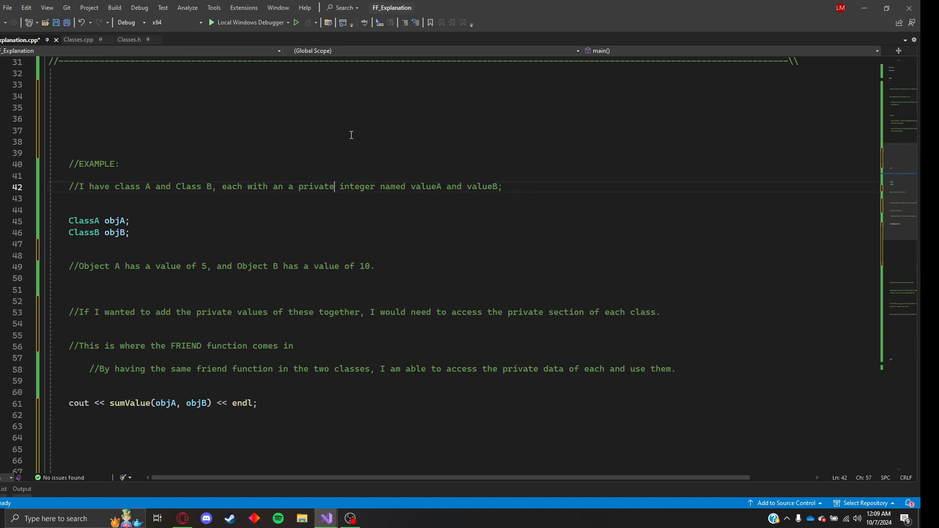
mouse_move(324, 139)
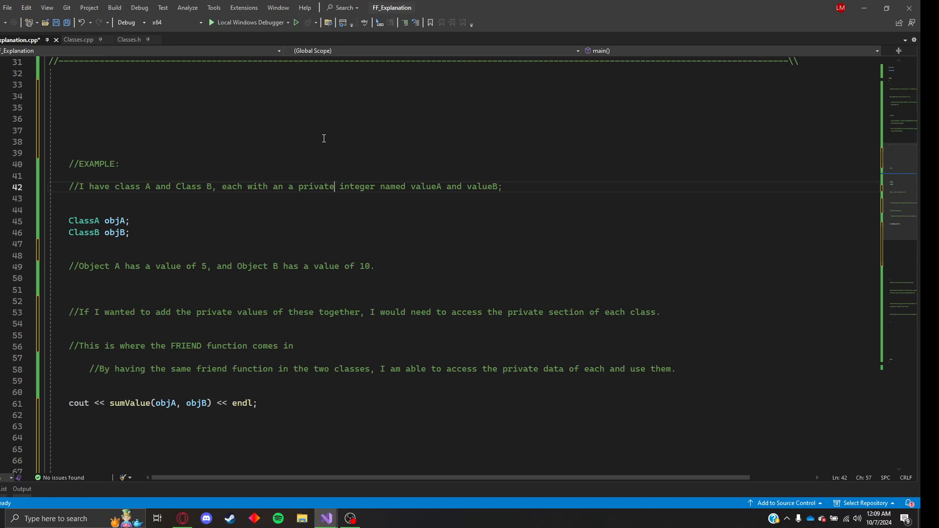
mouse_move(373, 163)
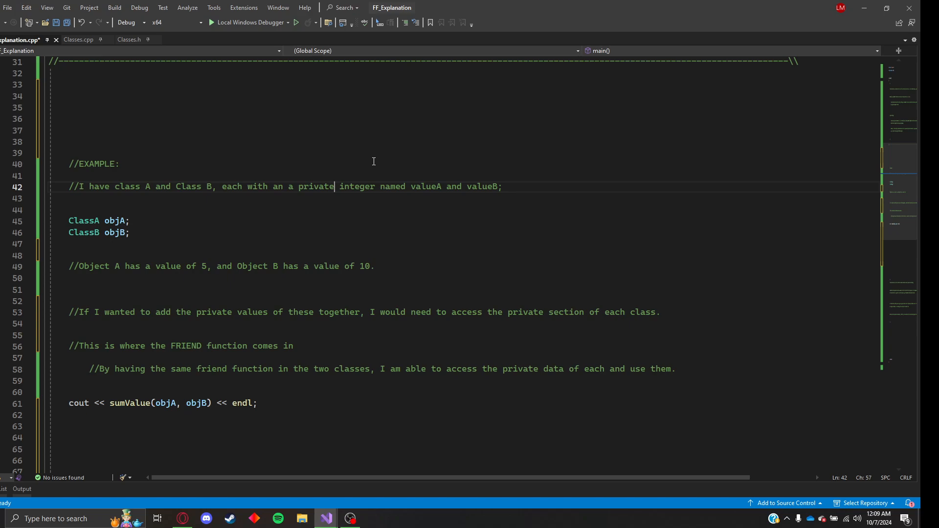
mouse_move(310, 66)
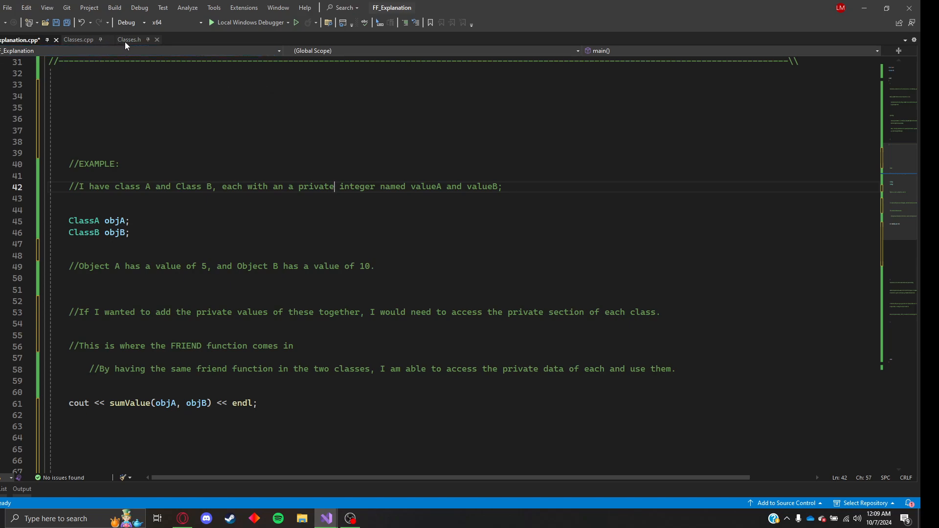
- In Classes.h, highlight the friend sumValue declarations in ClassA and ClassB with their ClassA parameter
click(129, 39)
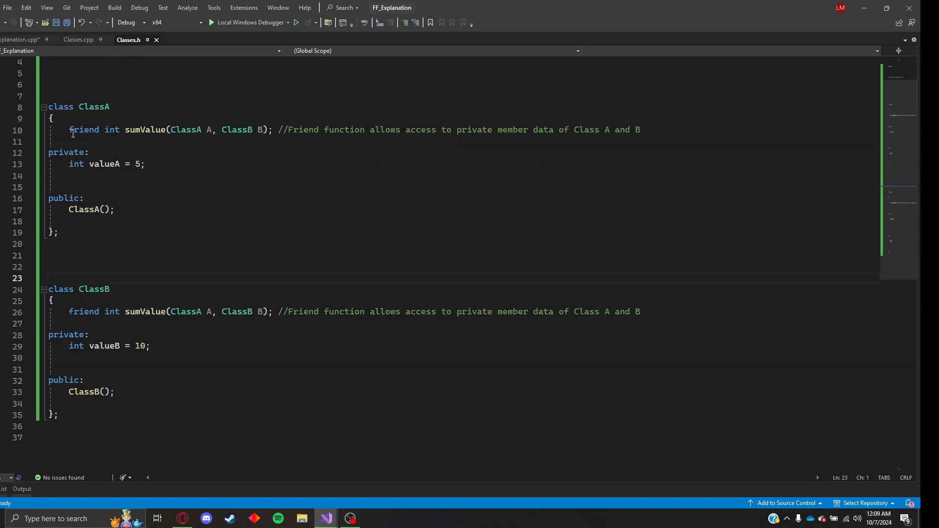
drag(69, 129, 273, 130)
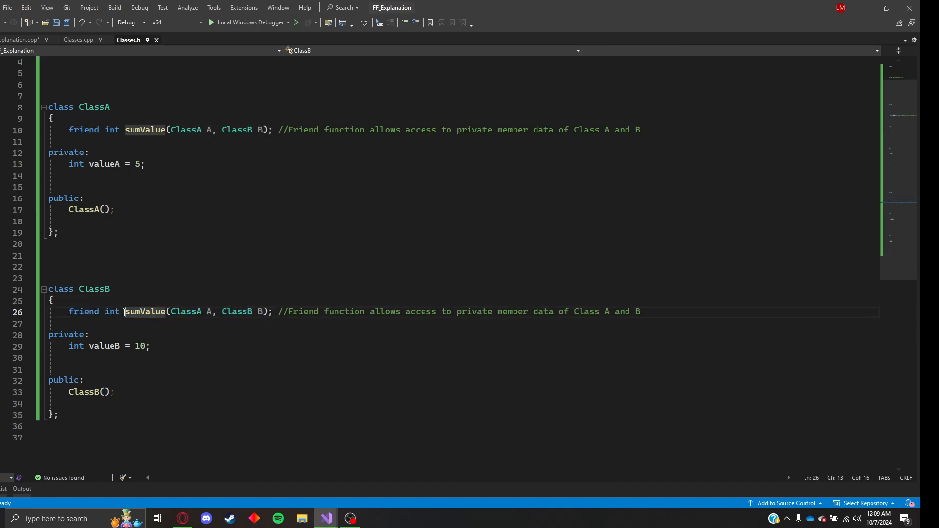
double_click(145, 312)
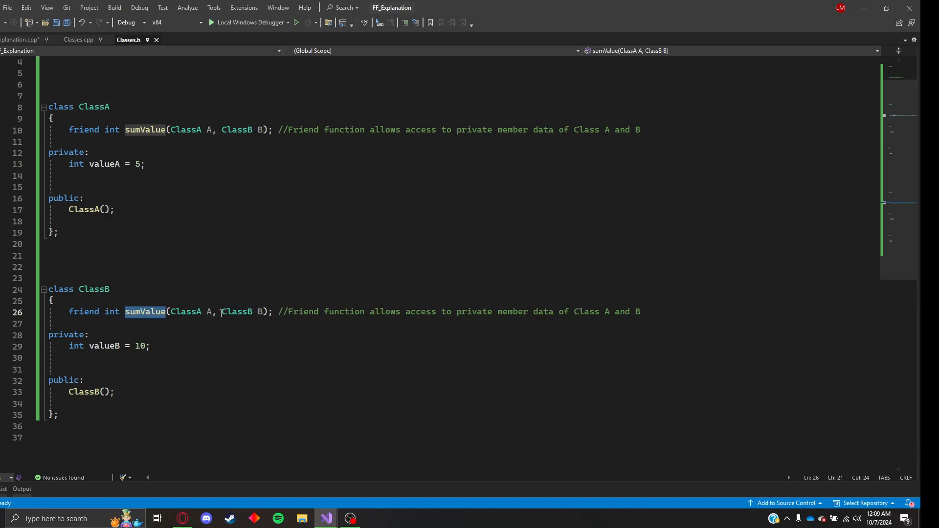
double_click(236, 312)
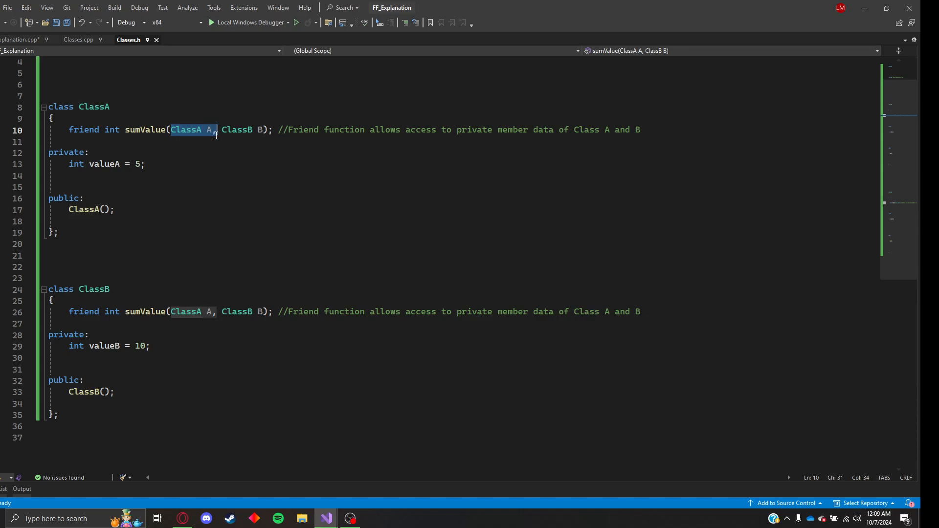
- In Classes.cpp, highlight sumValue's return of a.valueA + b.valueB, then return to the main file
click(77, 39)
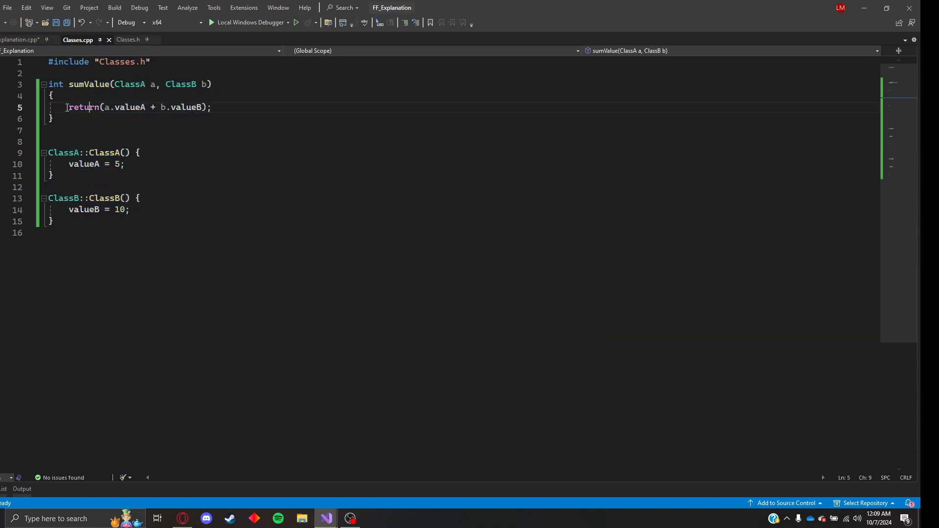
drag(67, 108, 211, 107)
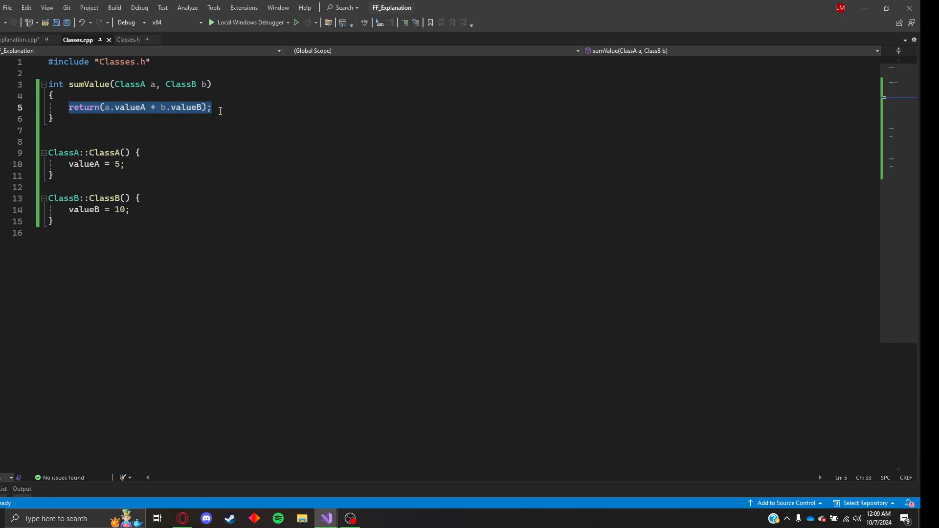
click(16, 40)
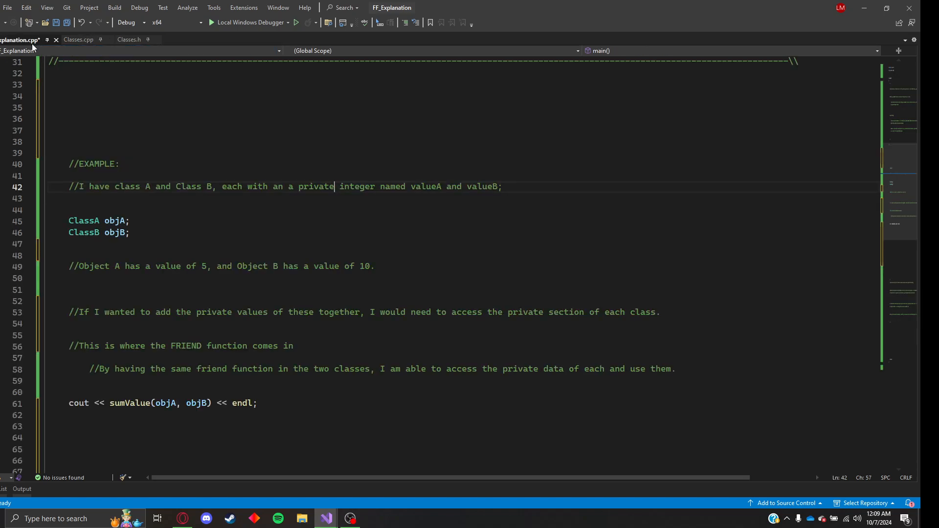
- Run the example with Local Windows Debugger so the console prints 15, then close the console
scroll(down, 3)
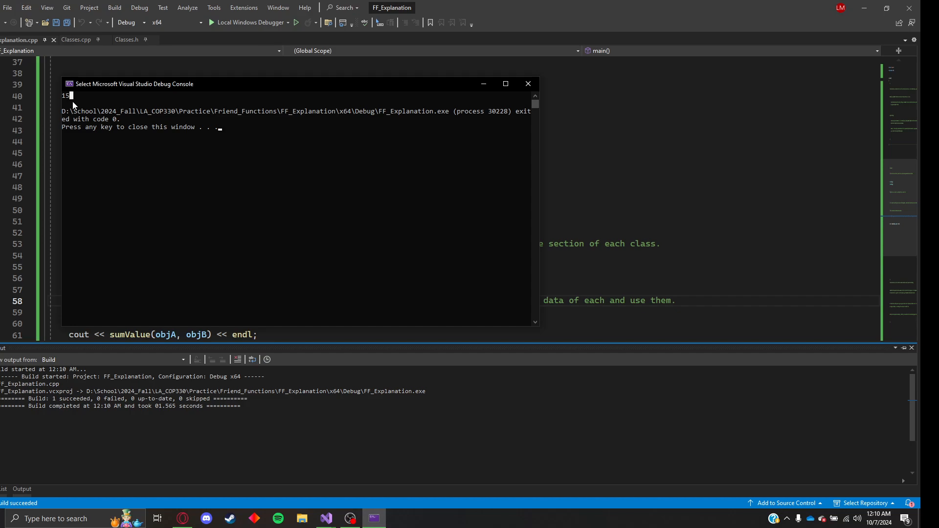
mouse_move(527, 85)
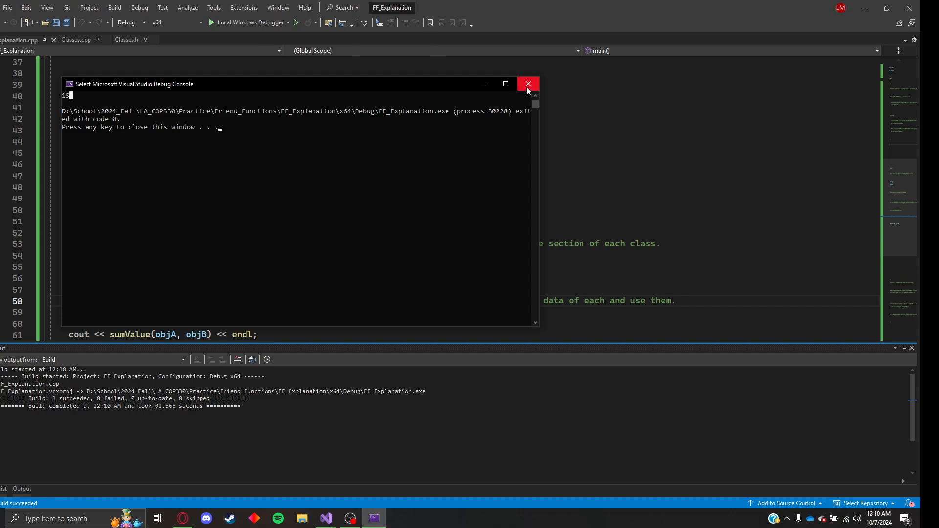
click(528, 84)
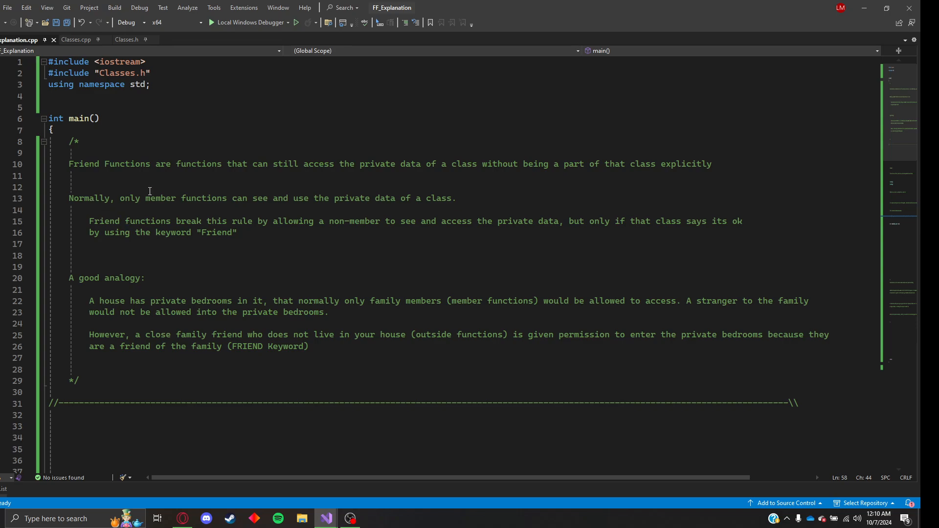
mouse_move(227, 207)
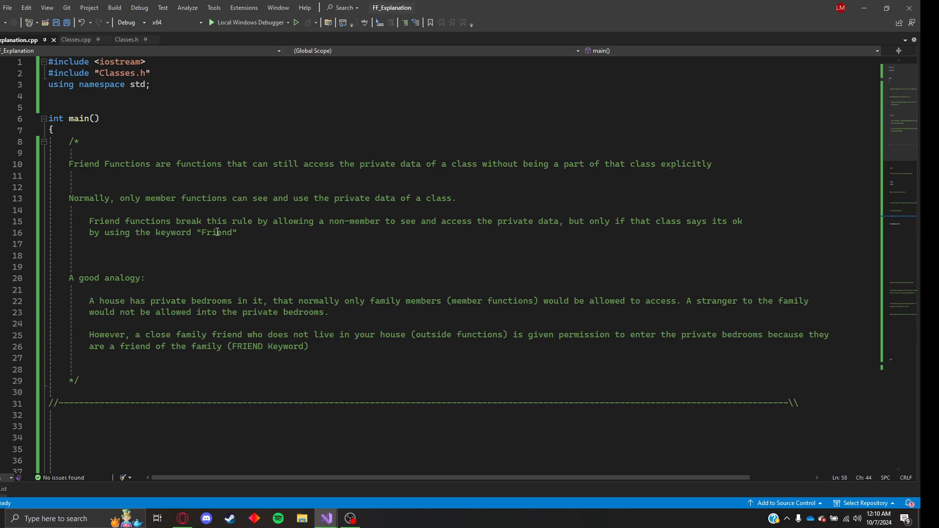
scroll(down, 3)
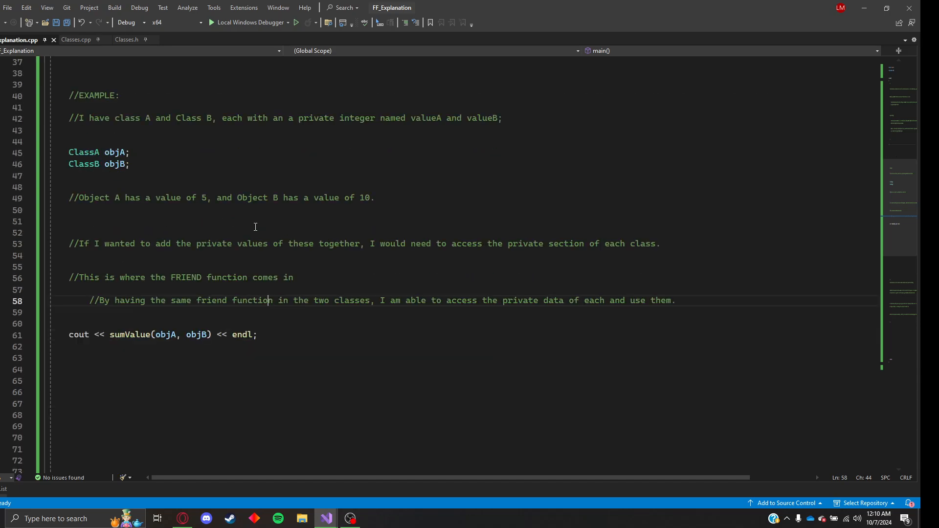
scroll(down, 3)
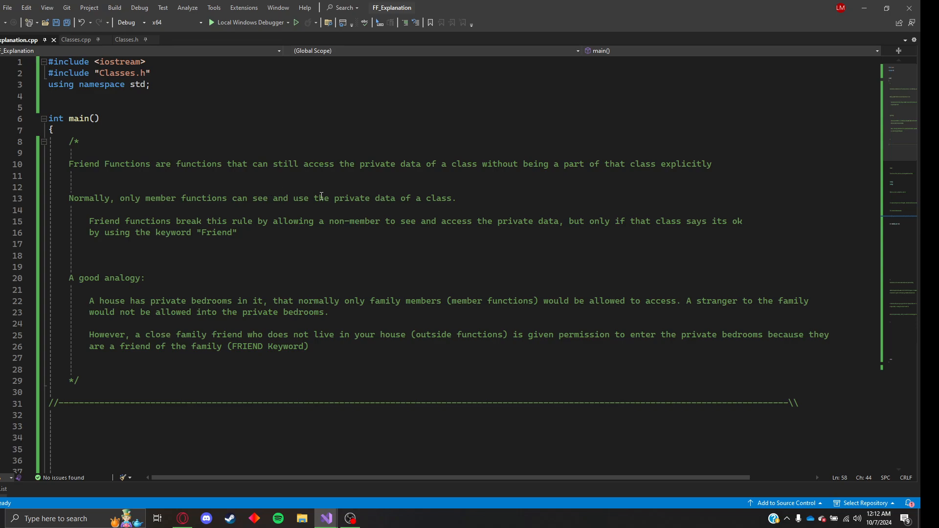
drag(273, 163, 509, 163)
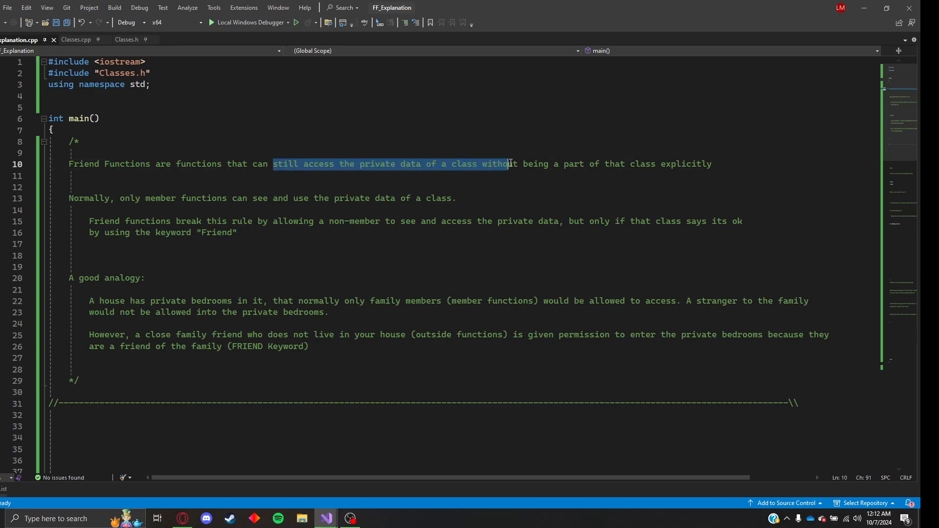
drag(508, 164, 711, 164)
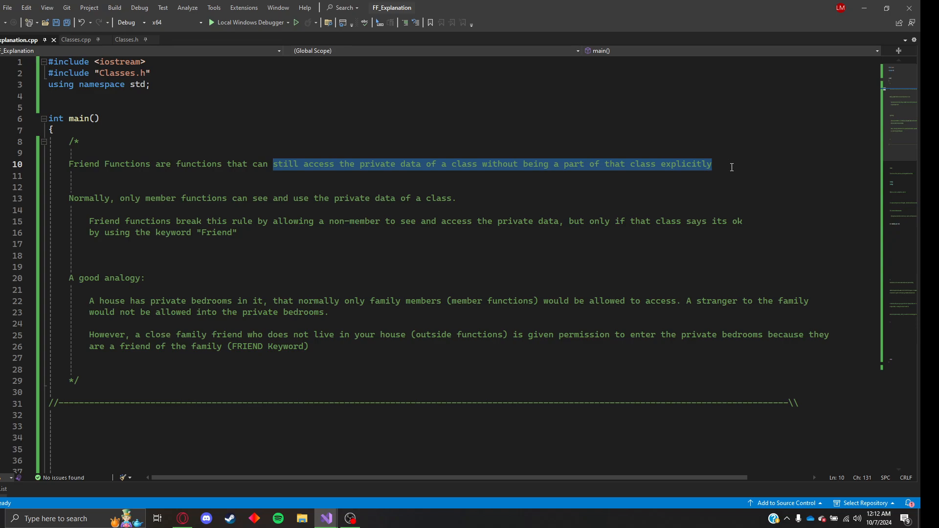
mouse_move(459, 297)
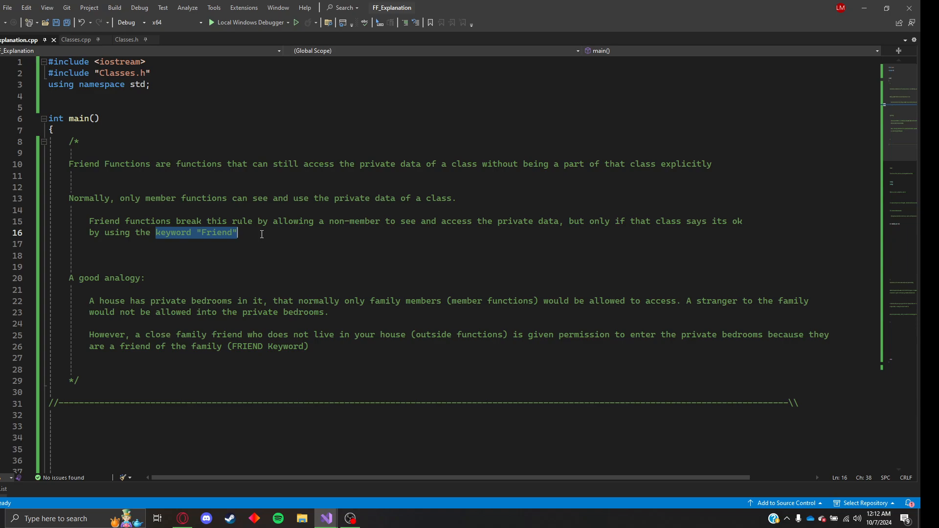
mouse_move(277, 217)
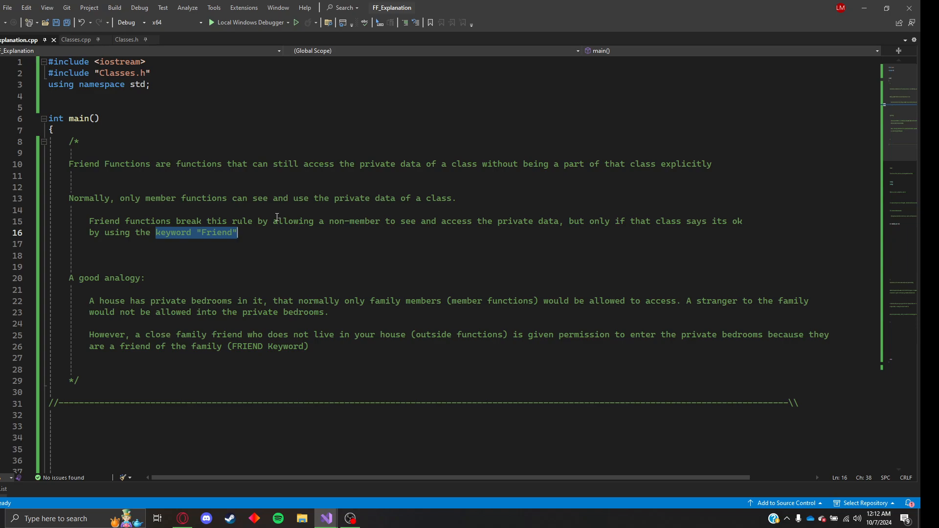